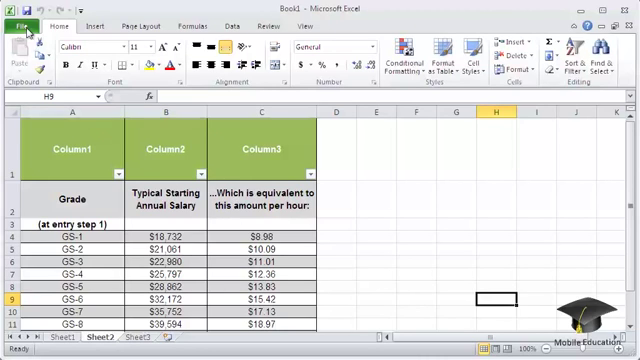
Open Backstage view for Book1 to show its file information page
click(20, 18)
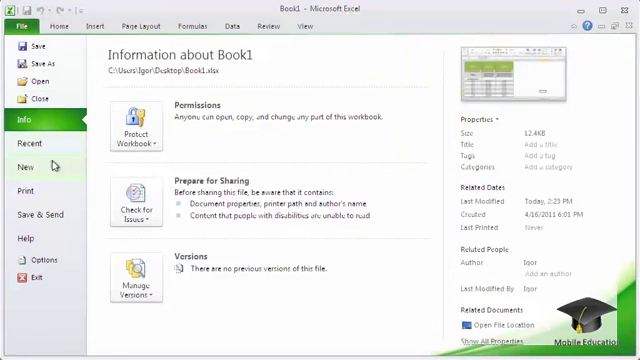
Preview the Book1 salary table printout, then return to the worksheet
click(28, 191)
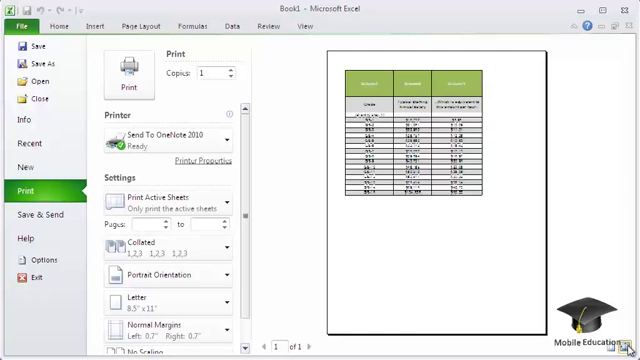
mouse_move(170, 201)
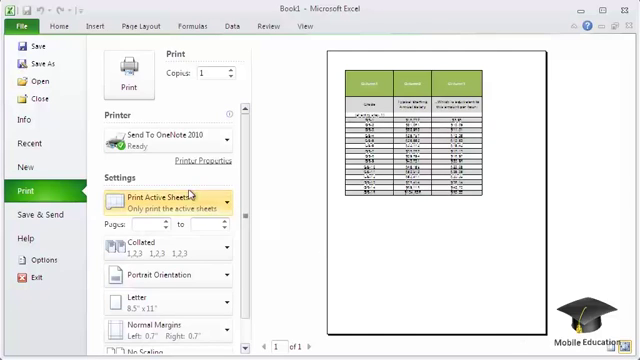
click(20, 27)
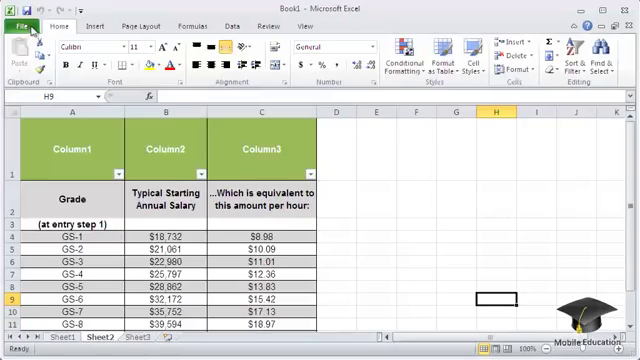
Enable printing of headings under Page Layout and preview the salary table with them
click(135, 26)
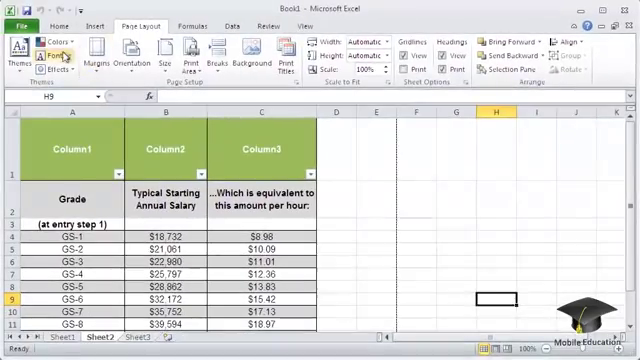
click(19, 18)
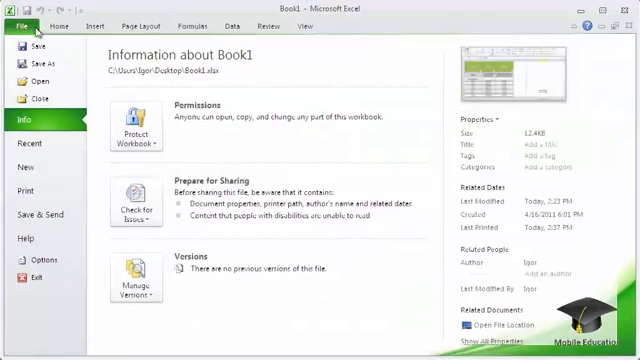
click(25, 188)
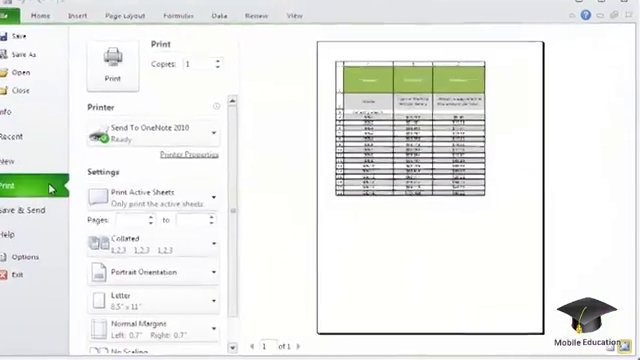